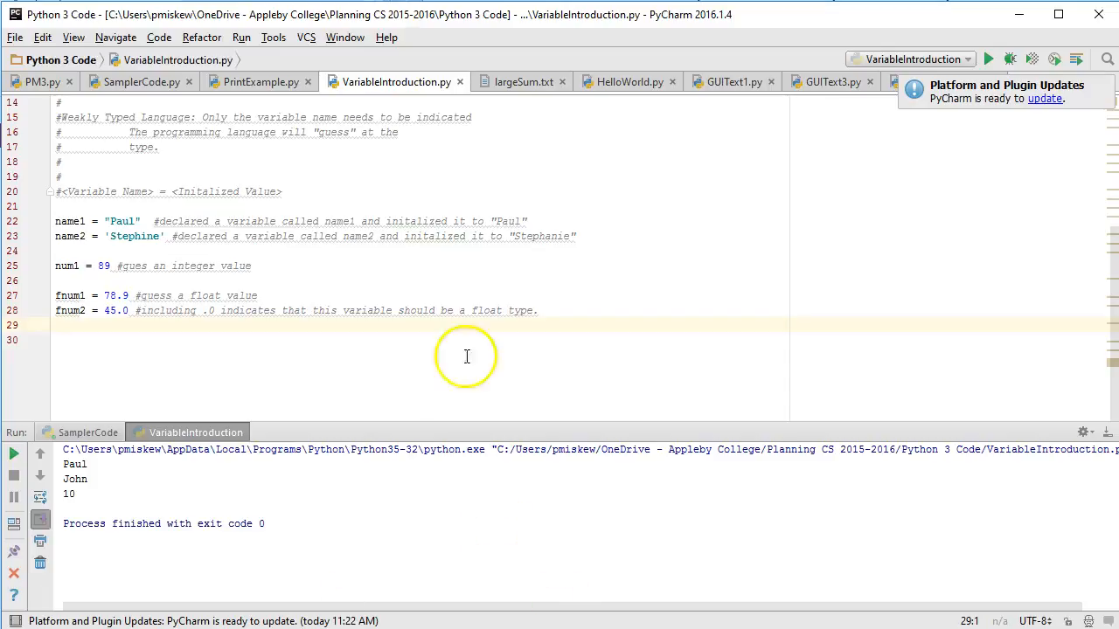
# Step: Add print(name1) below the variables and run the script, printing Paul
pyautogui.doubleClick(70, 221)
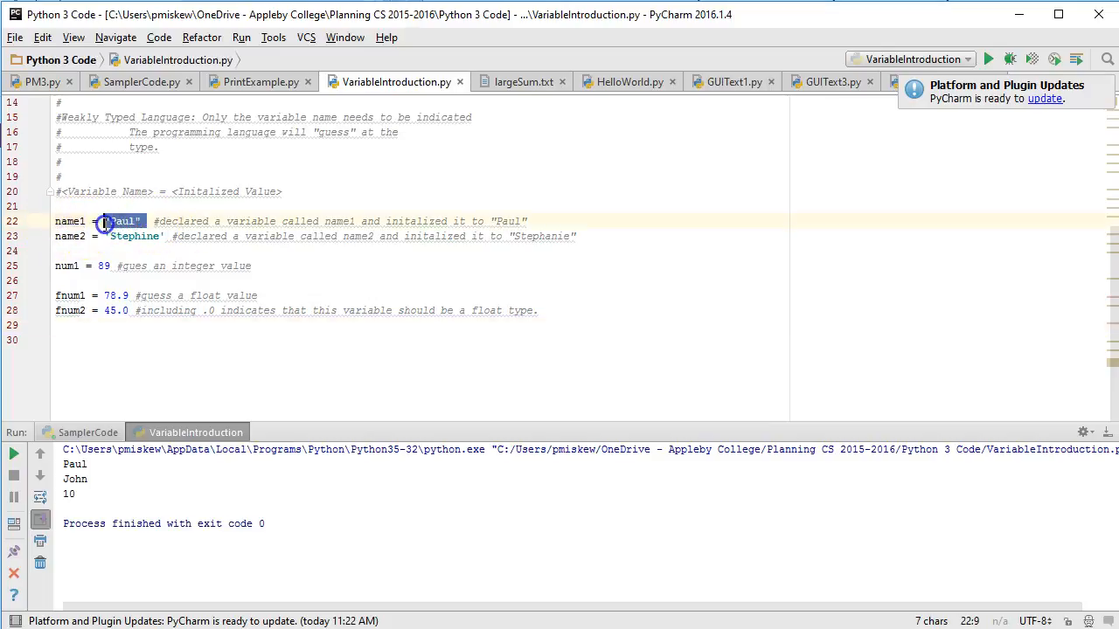
pyautogui.click(122, 221)
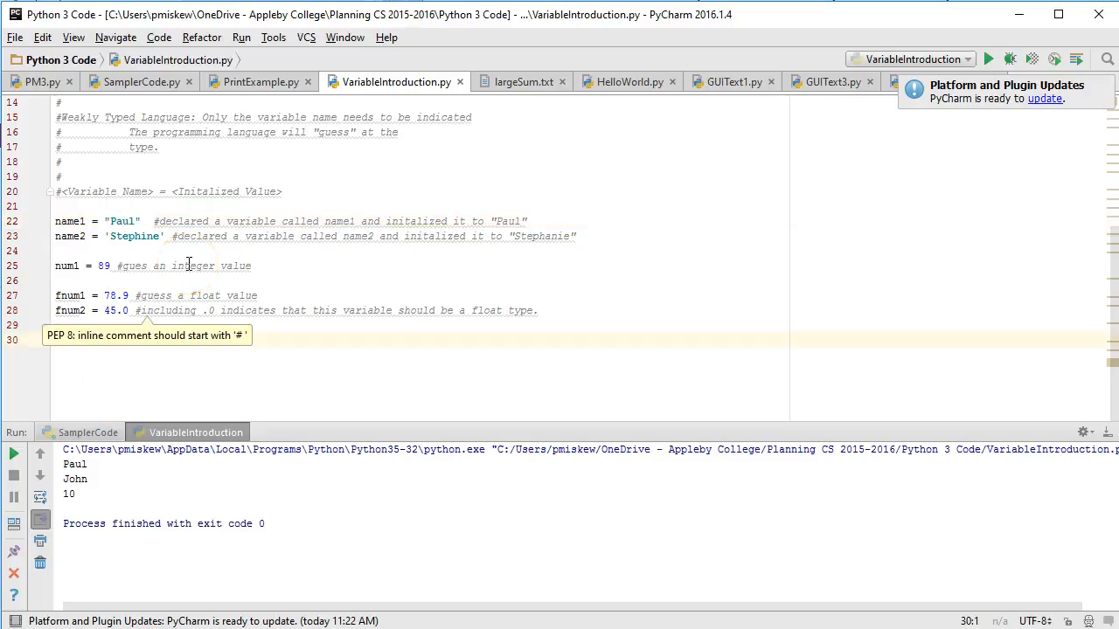
pyautogui.write('pr')
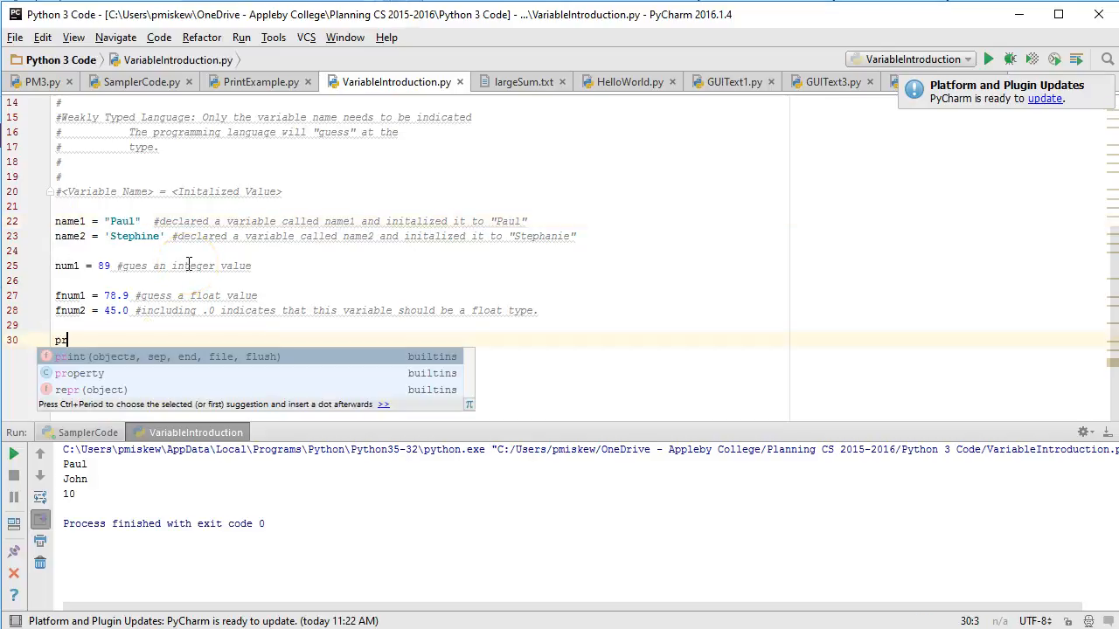
pyautogui.write('rint(name1)')
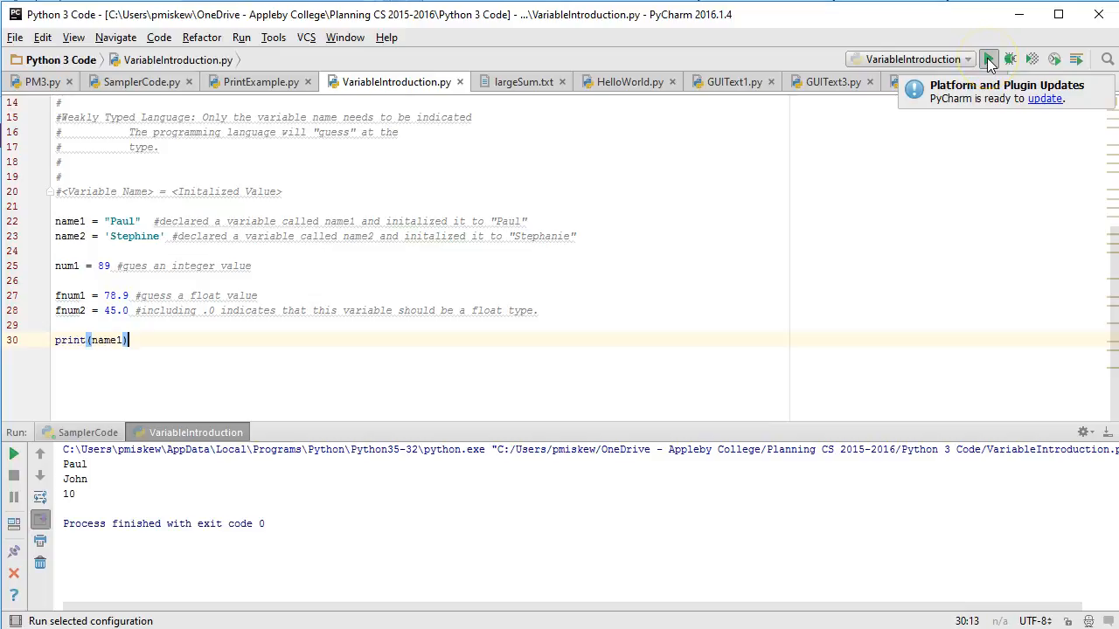
pyautogui.moveTo(988, 59)
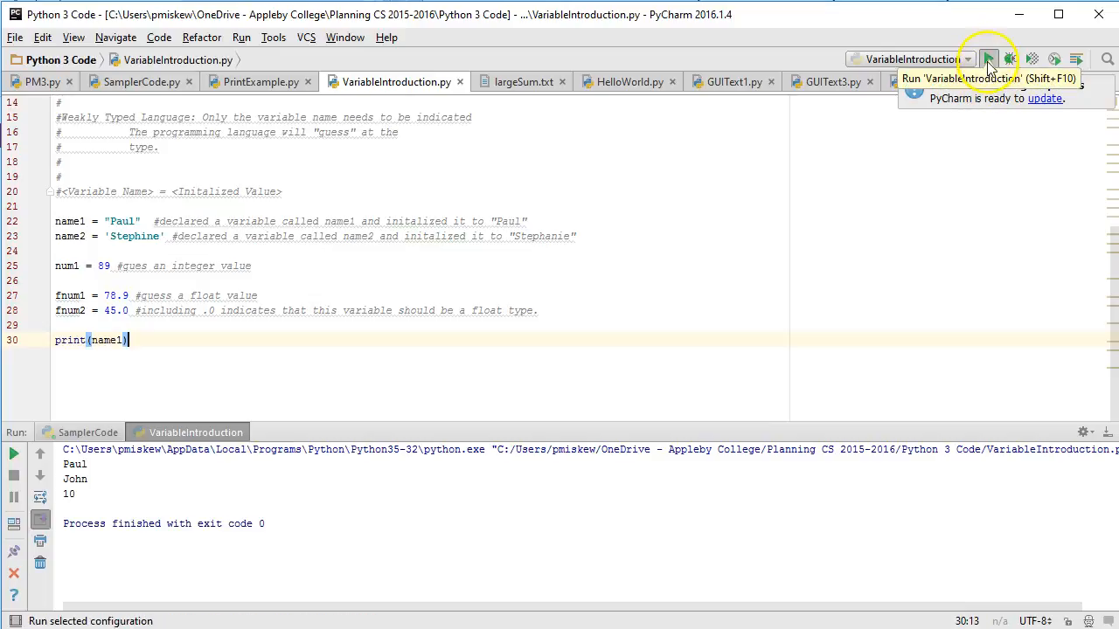
pyautogui.click(987, 59)
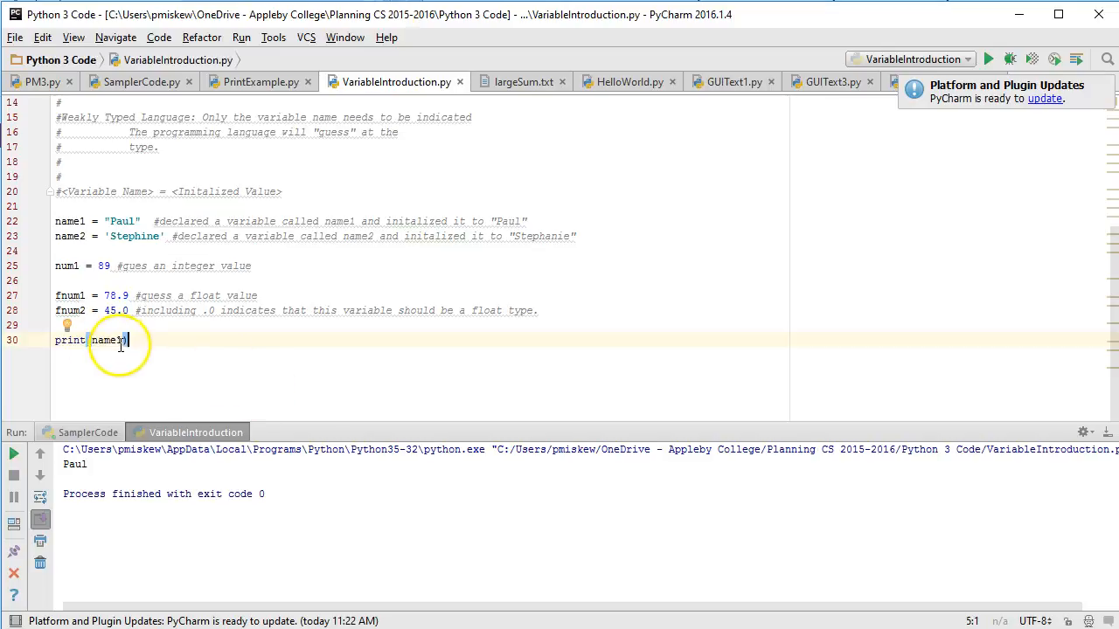
pyautogui.doubleClick(105, 340)
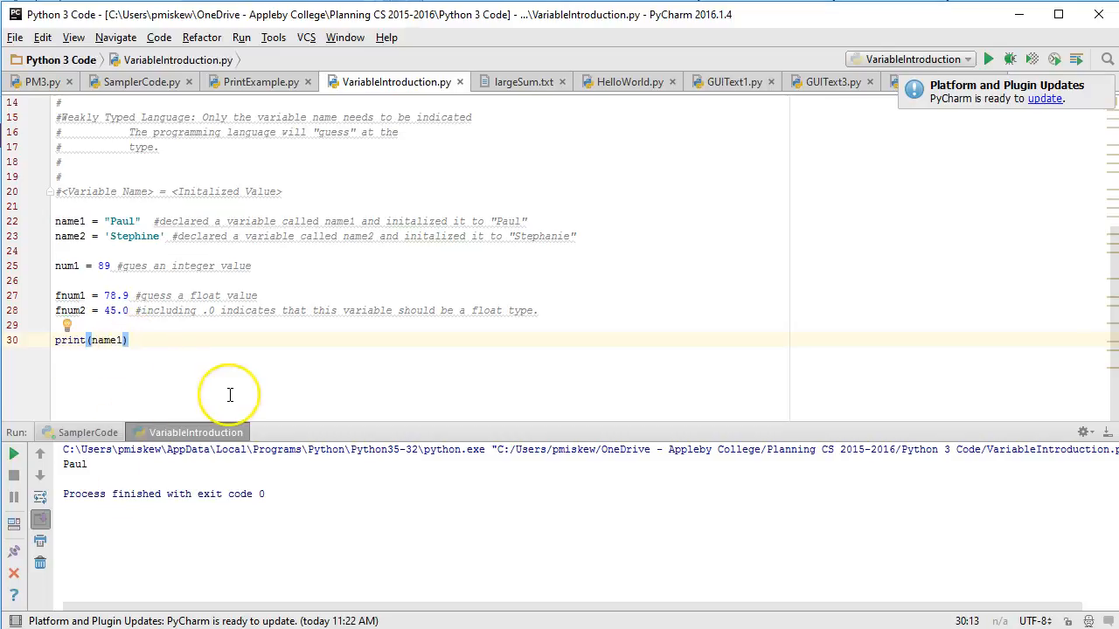
# Step: Add print("Your name is", name1) and rerun, outputting Your name is Paul
pyautogui.write('print()')
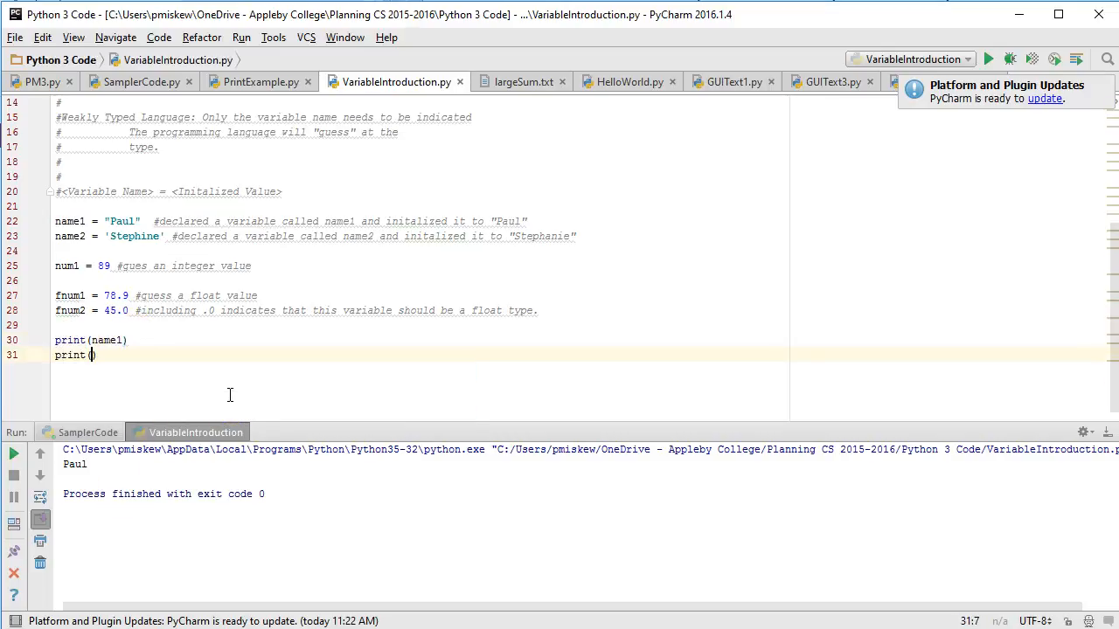
pyautogui.write('"')
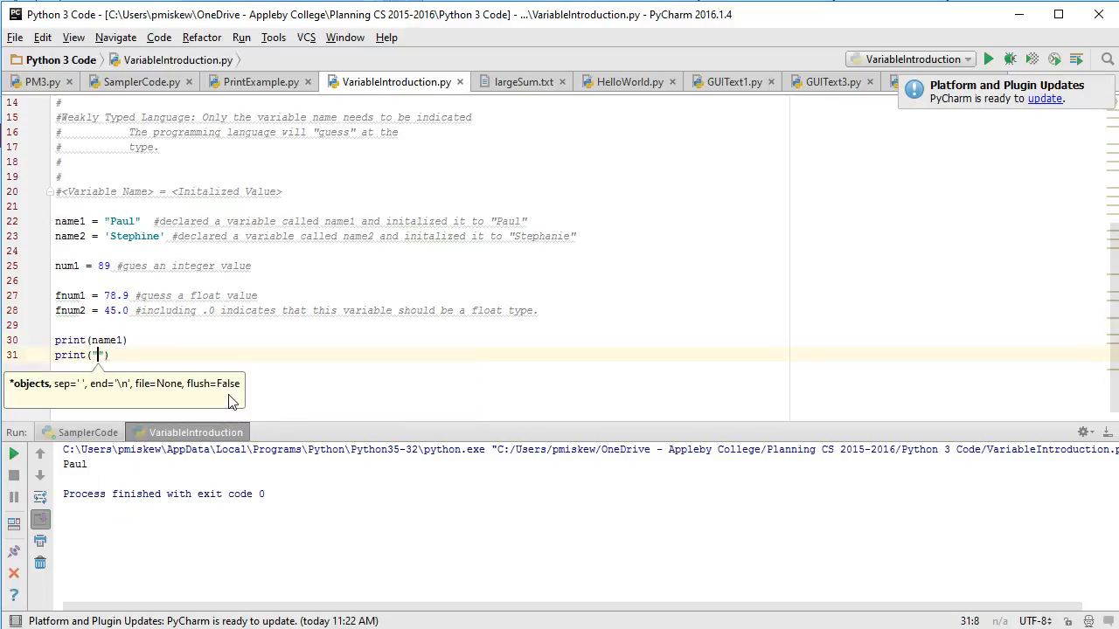
pyautogui.write('Your name is')
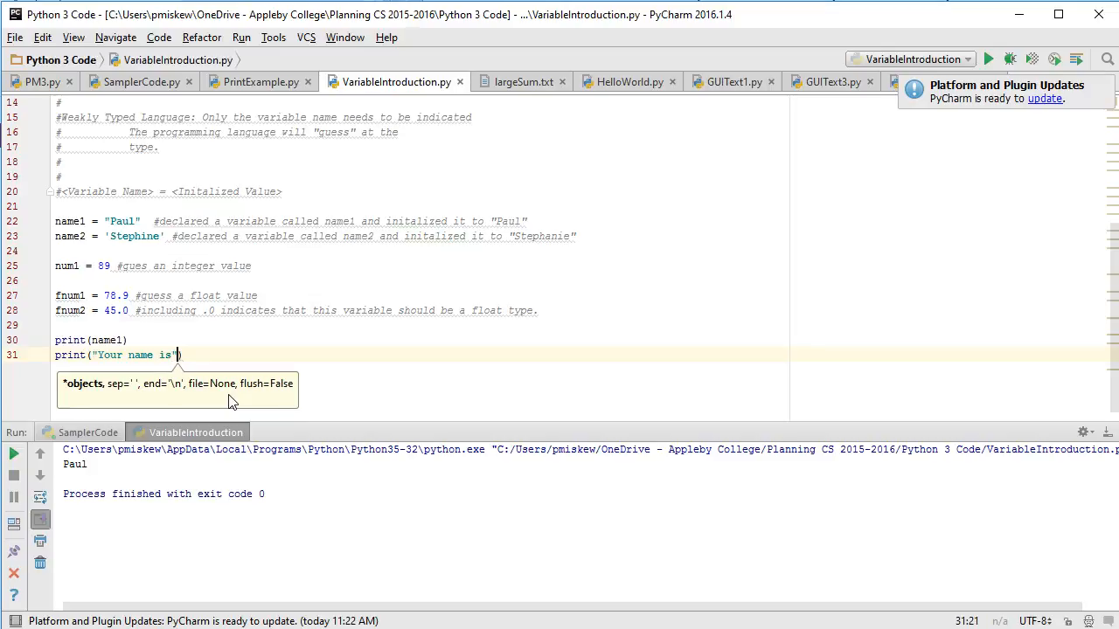
pyautogui.write(',')
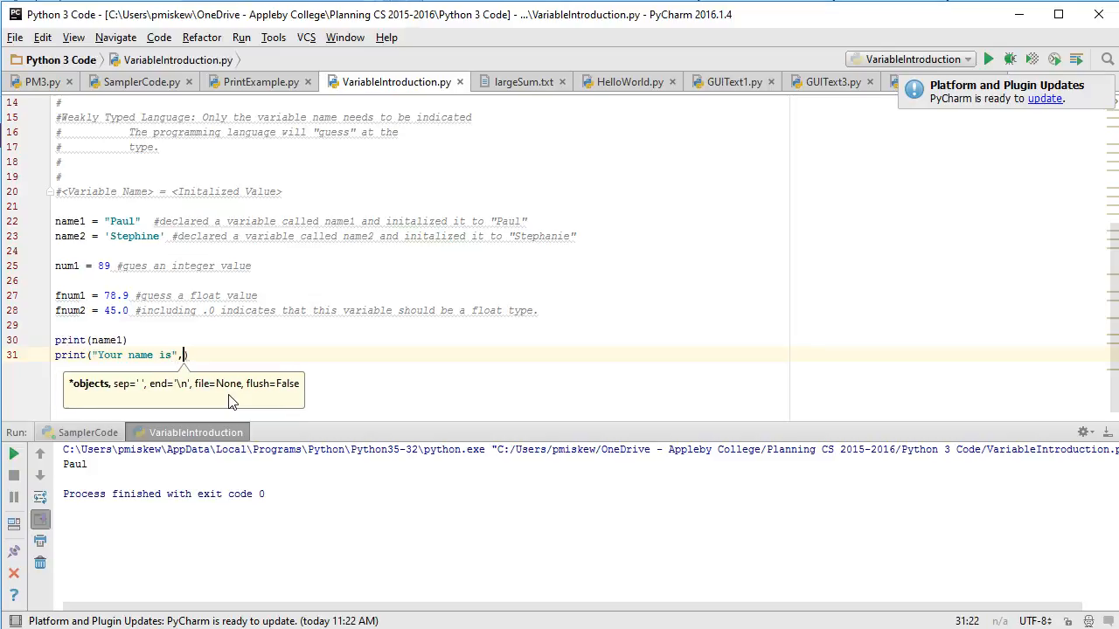
pyautogui.write('n')
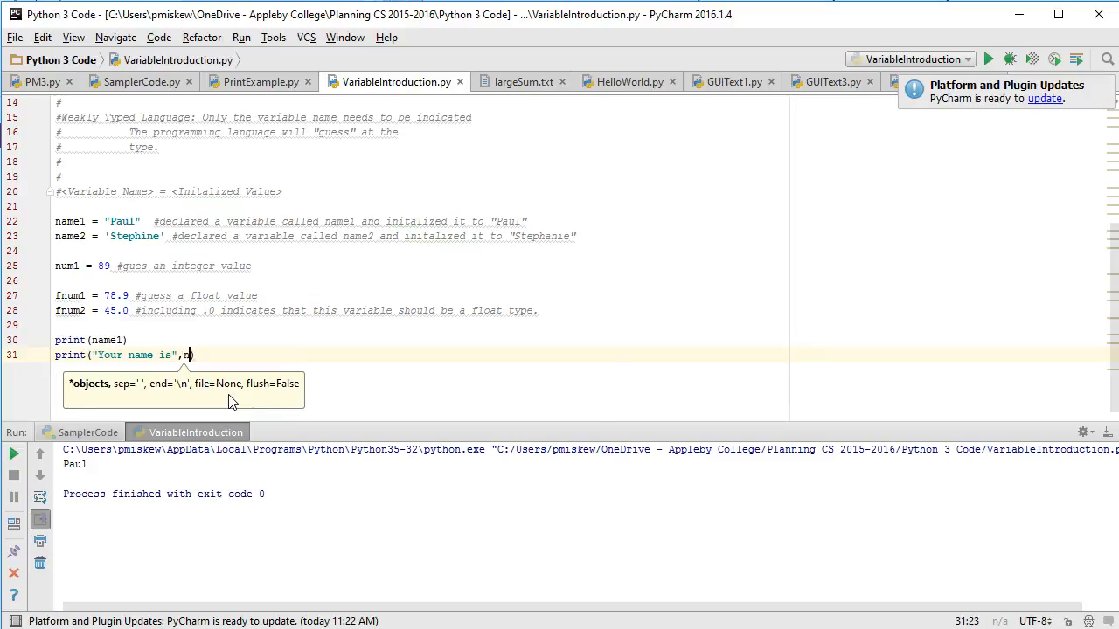
pyautogui.write('ame1')
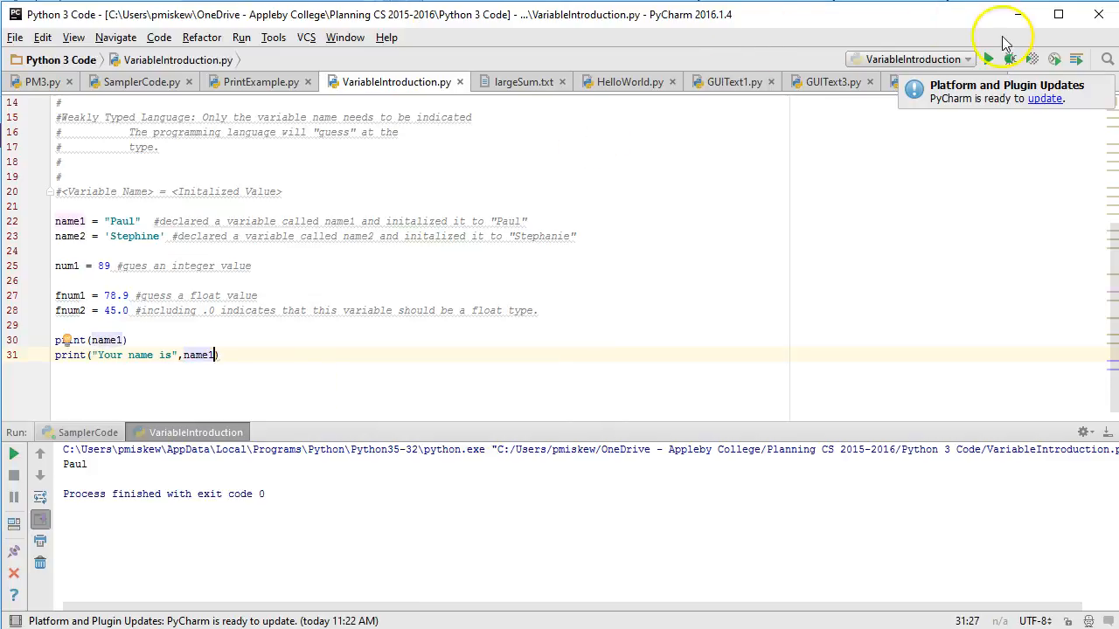
pyautogui.click(988, 59)
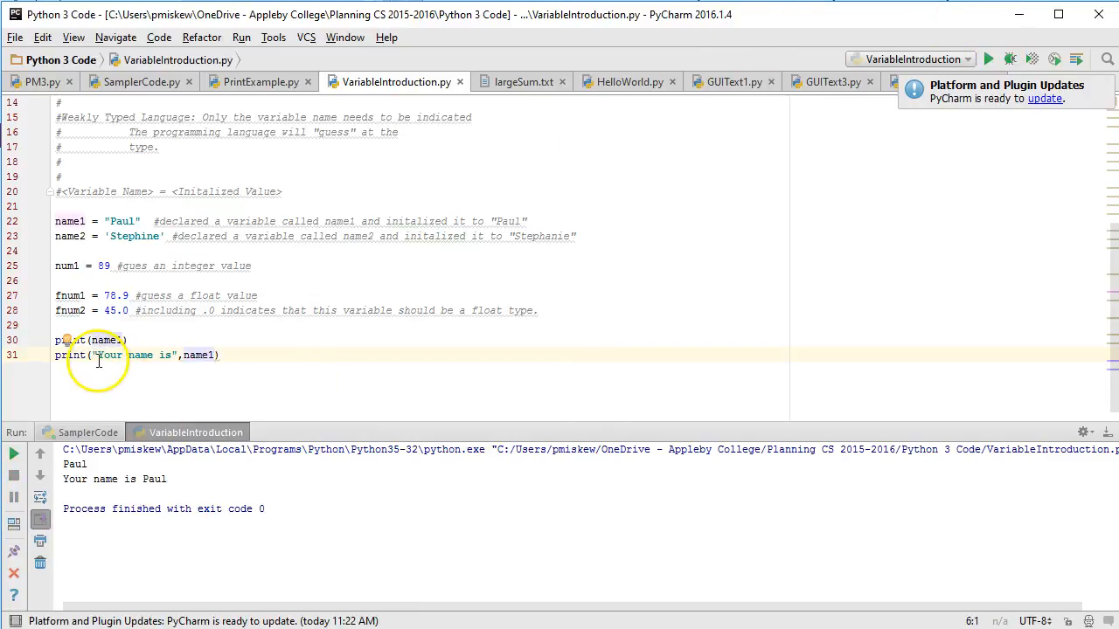
pyautogui.moveTo(94, 355); pyautogui.dragTo(214, 355)
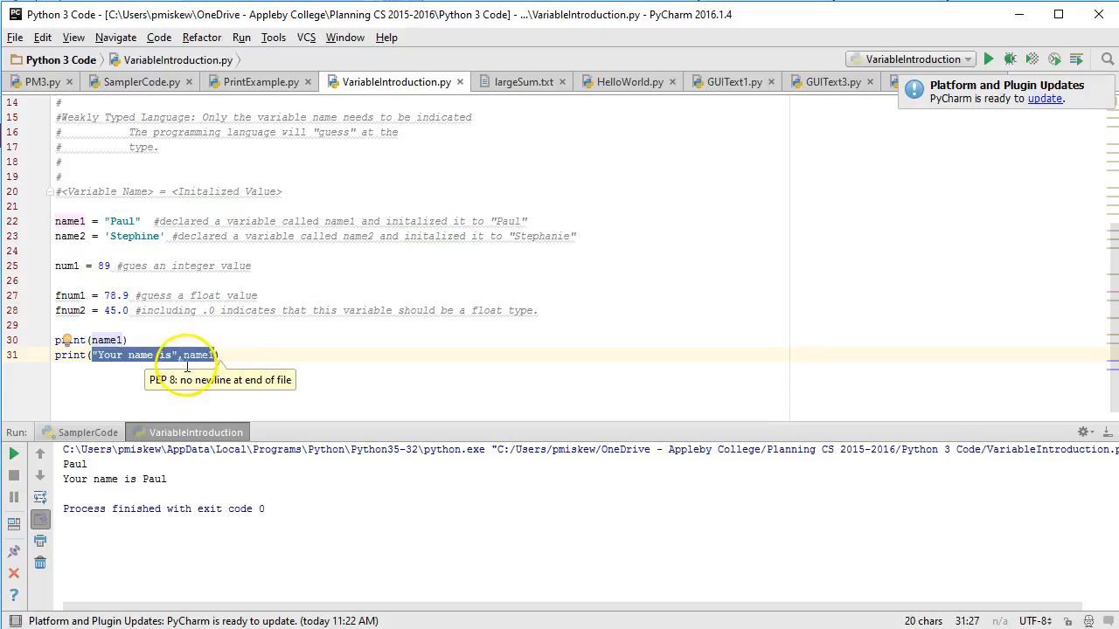
pyautogui.moveTo(235, 367)
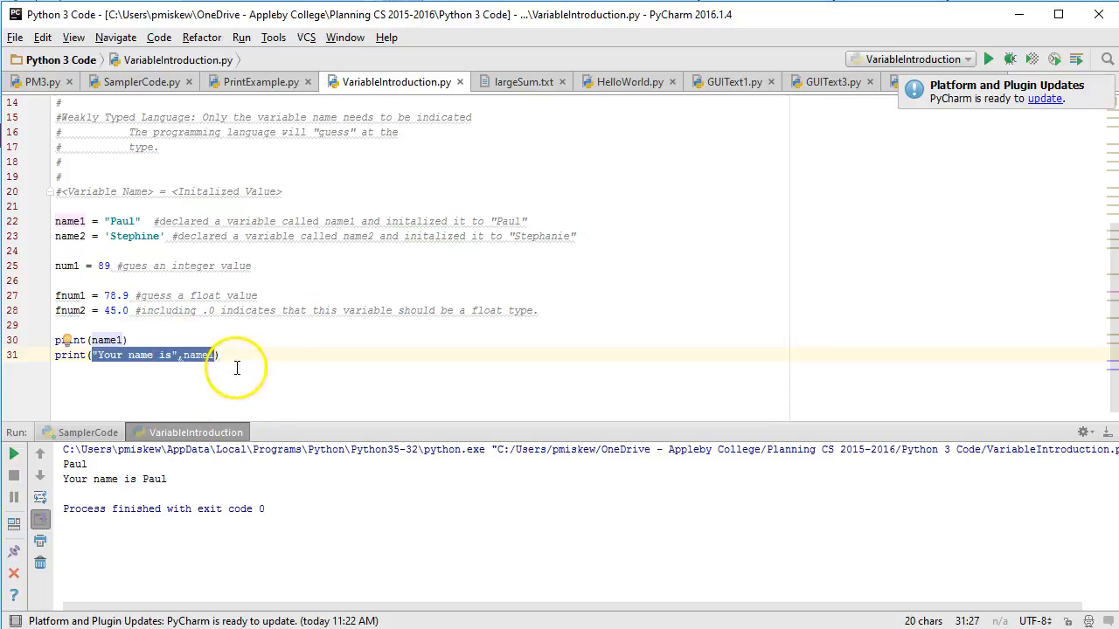
# Step: Type print(name1, " is your name") as the third print line
pyautogui.write('print')
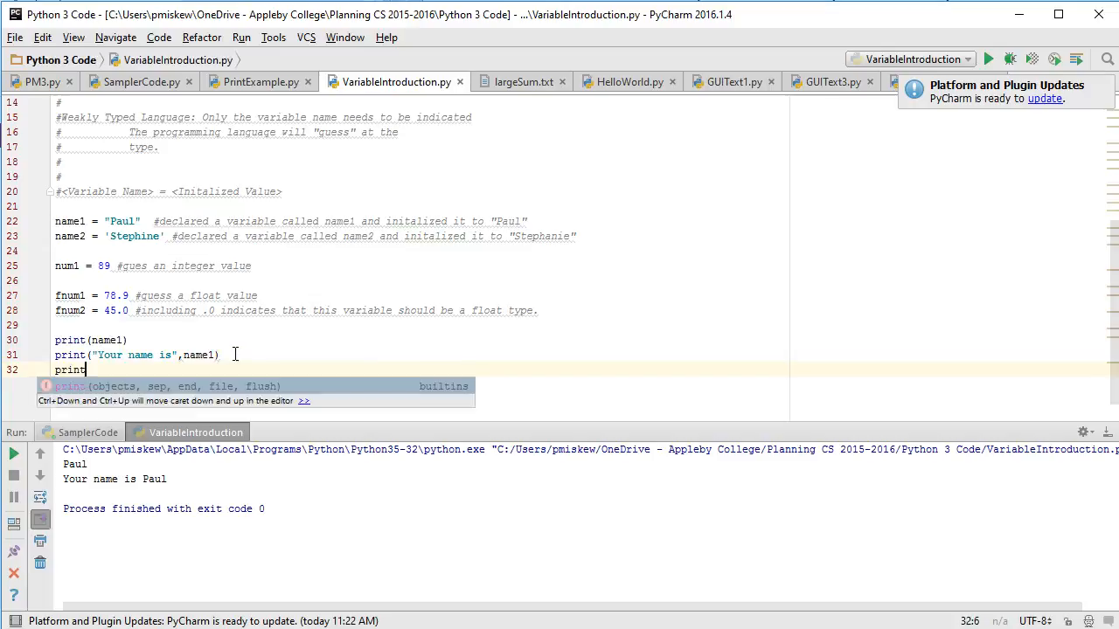
pyautogui.write('(')
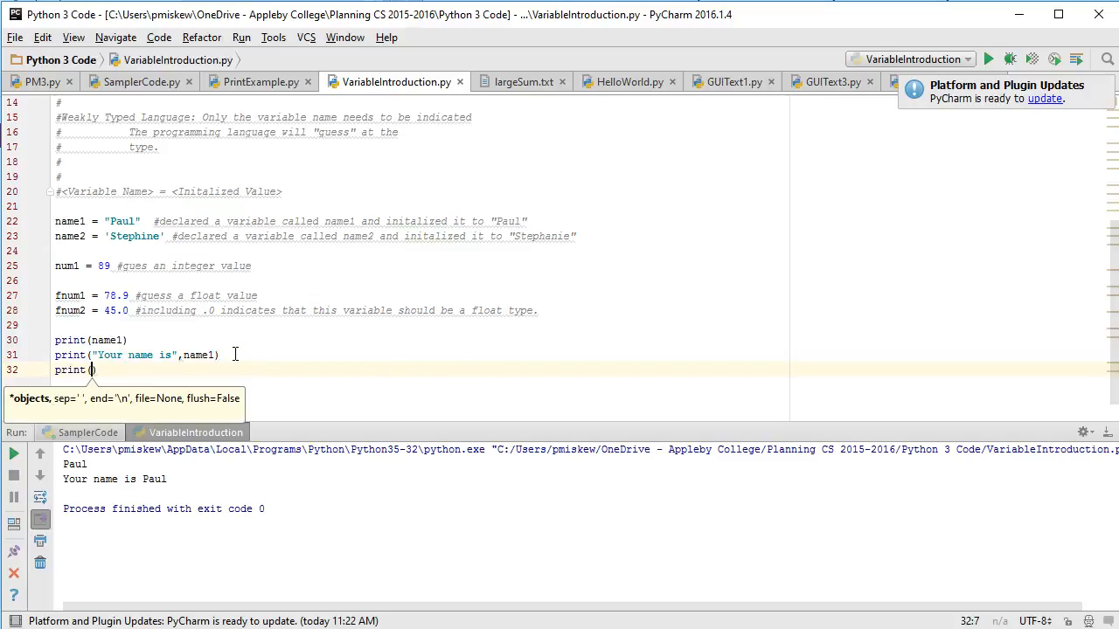
pyautogui.write('name1,')
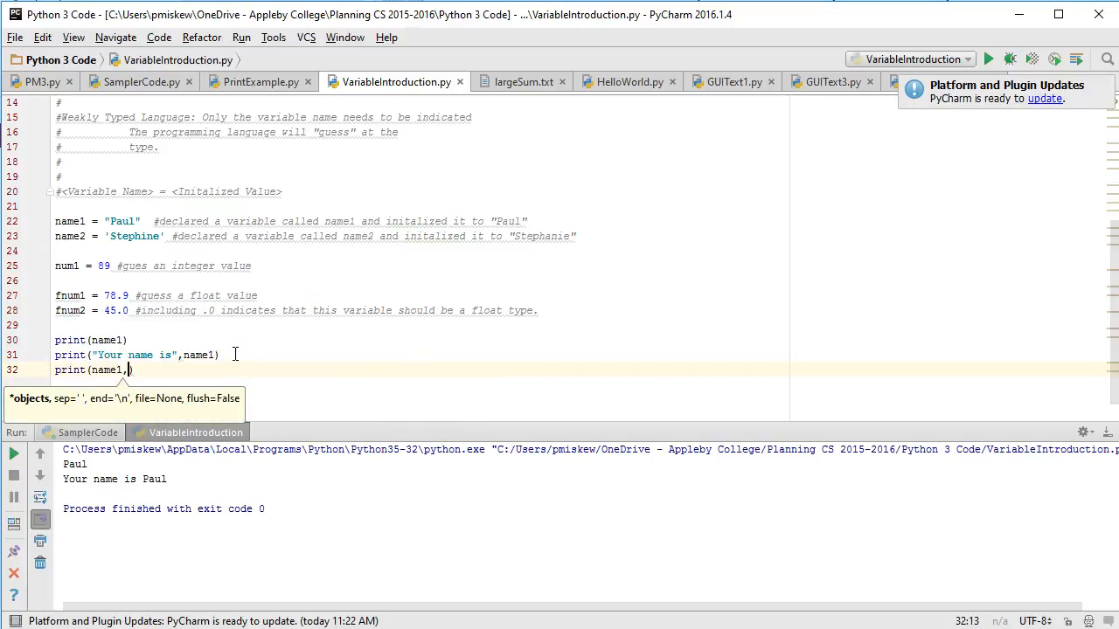
pyautogui.write('" is your n')
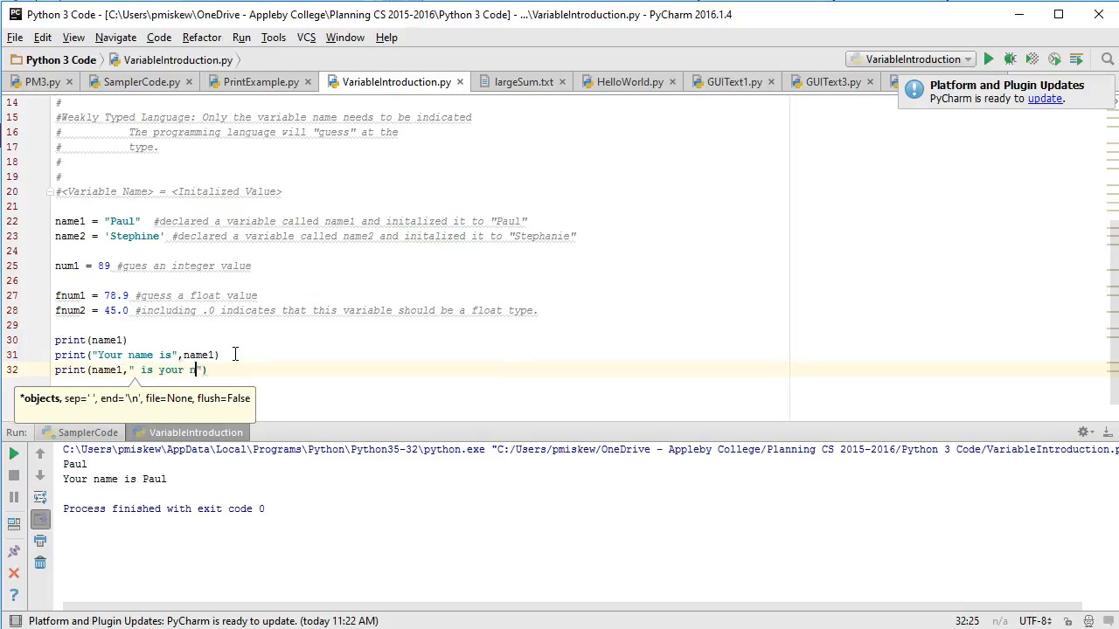
pyautogui.write('me')
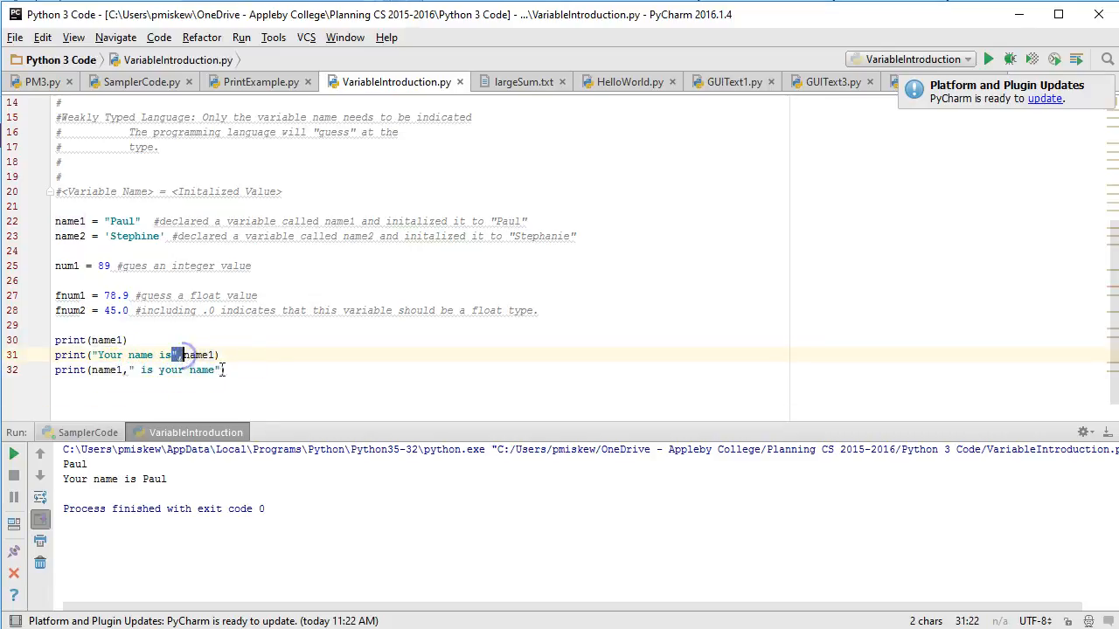
# Step: Add print("Your name is ", name1, "? Isn't it?") and run it
pyautogui.write('print')
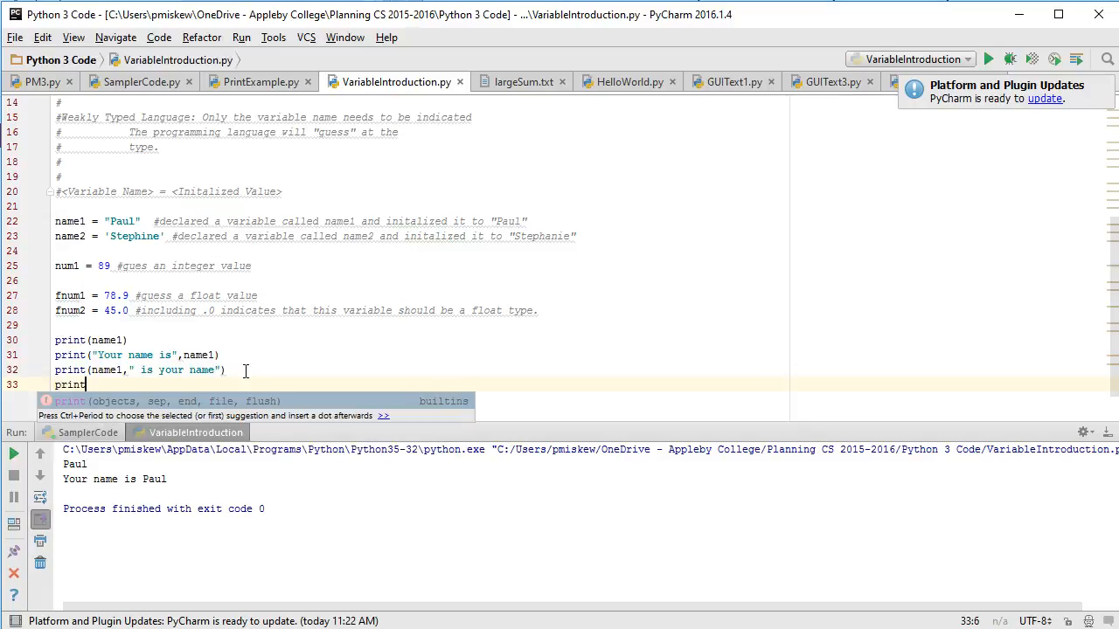
pyautogui.write('("")')
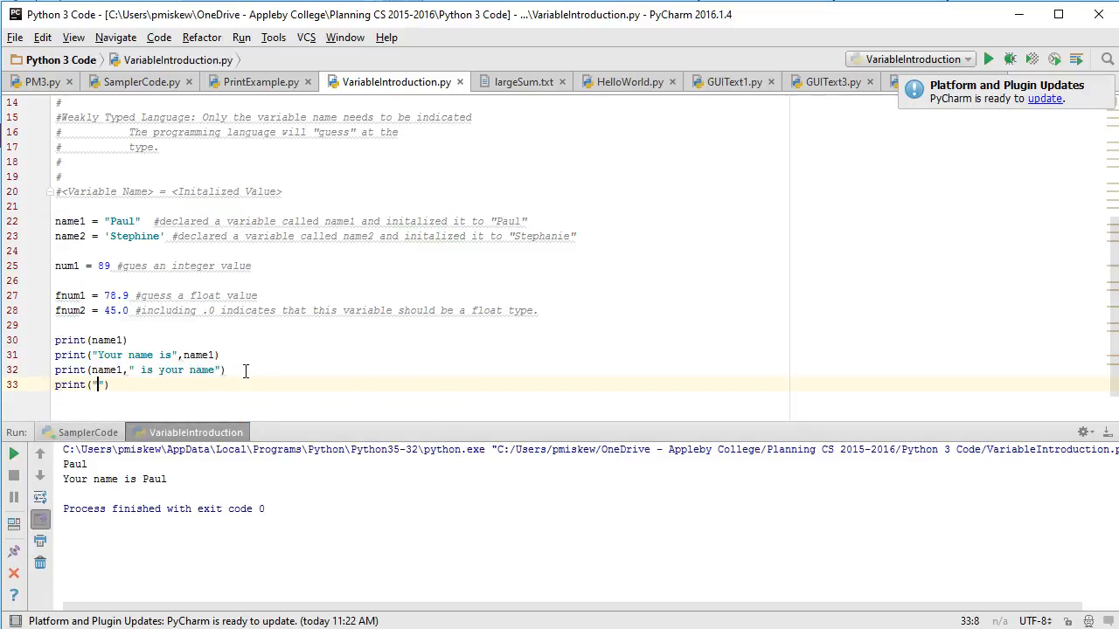
pyautogui.write('Your name is')
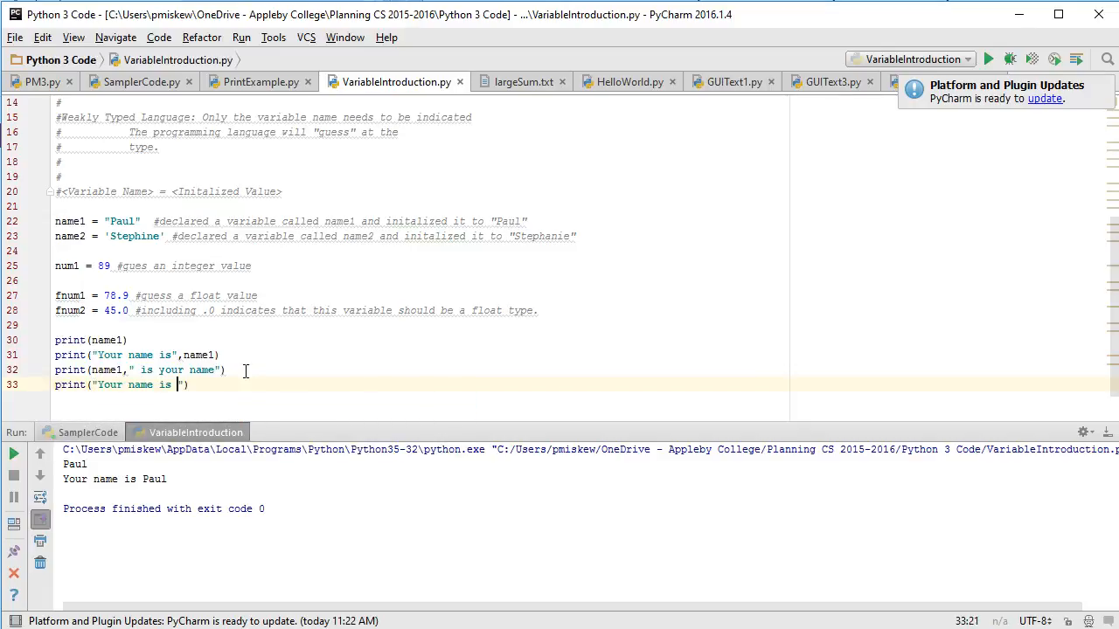
pyautogui.write(',name1,"?"')
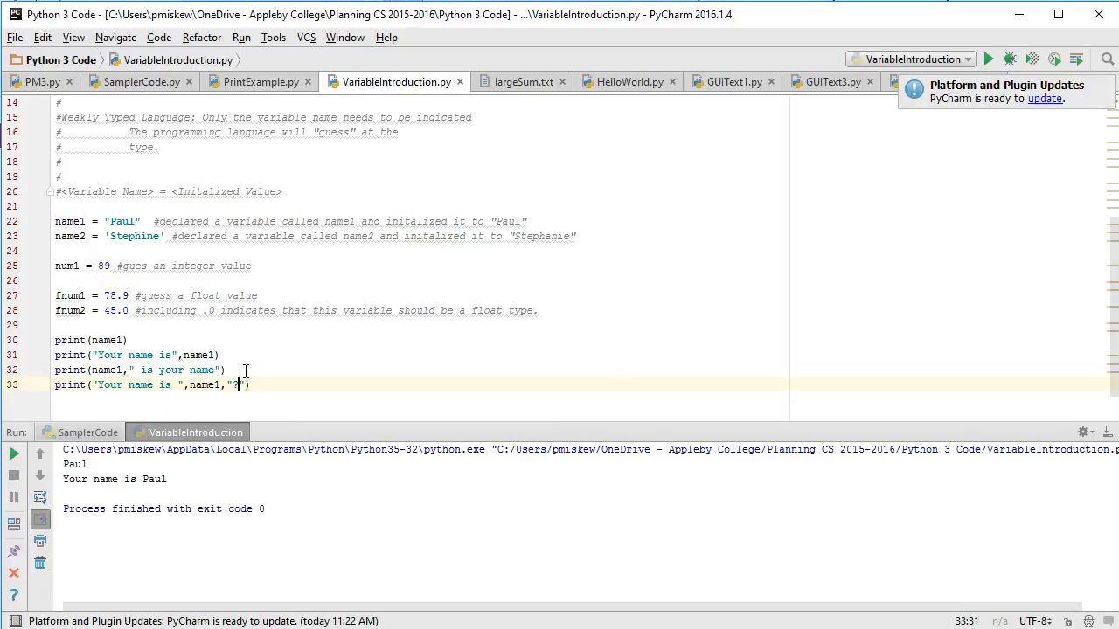
pyautogui.write('i')
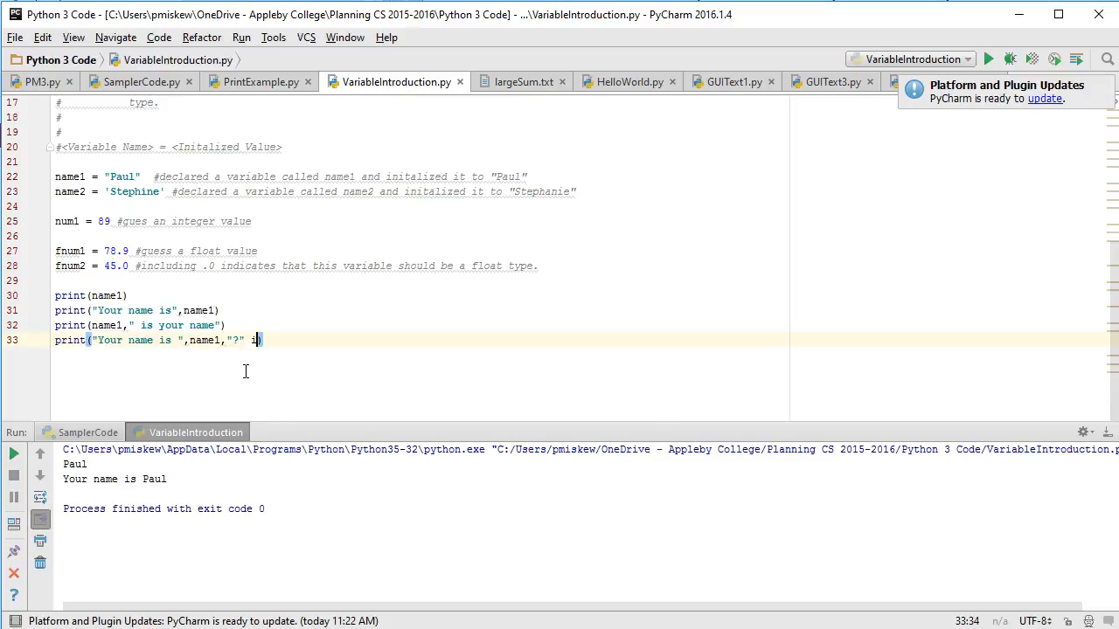
pyautogui.write("Isn't")
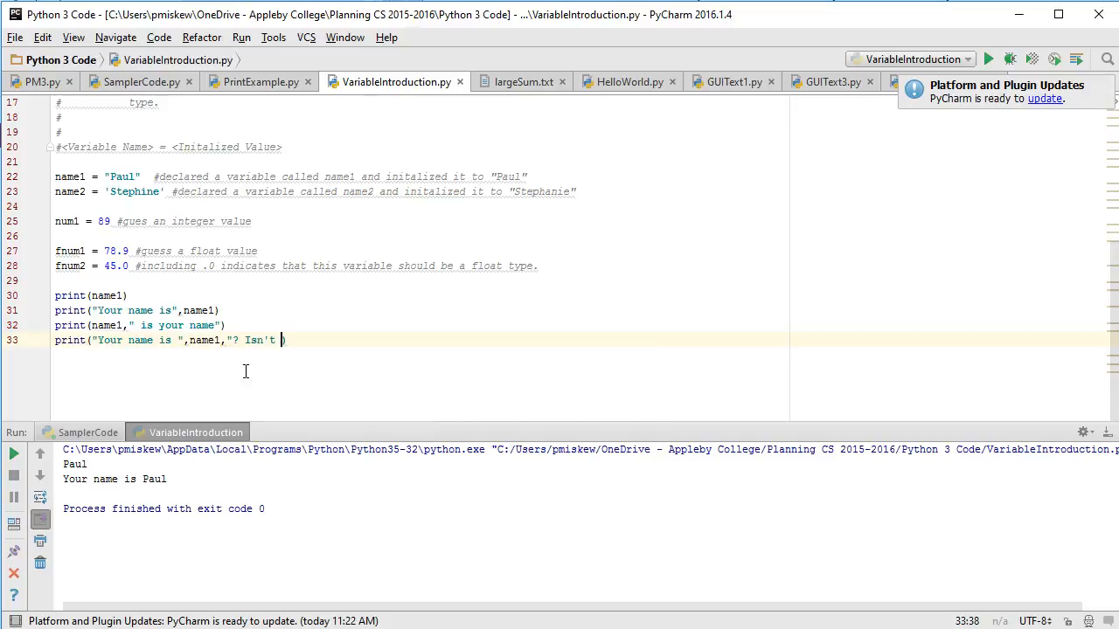
pyautogui.write('it?")')
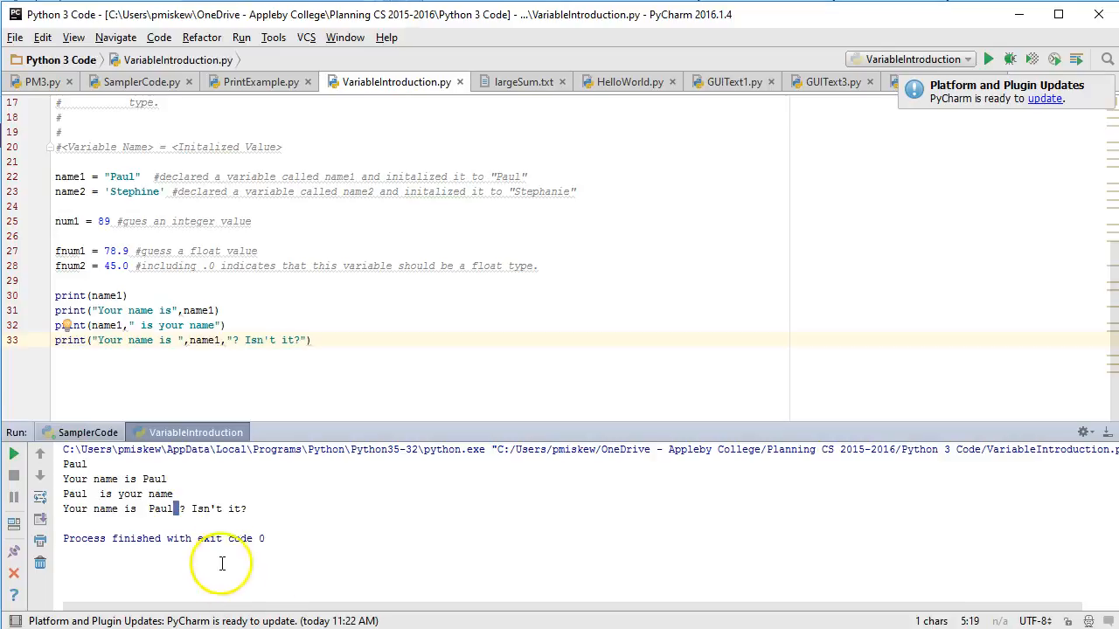
pyautogui.moveTo(226, 378)
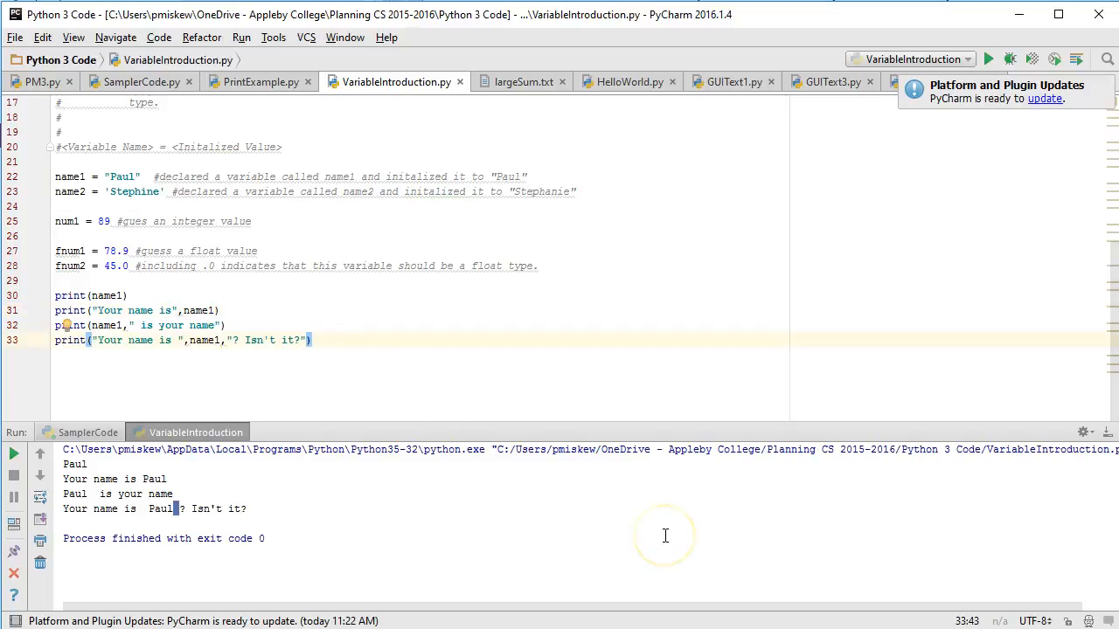
# Step: Add print("The number is", num1) and run, outputting The number is 89
pyautogui.write('print')
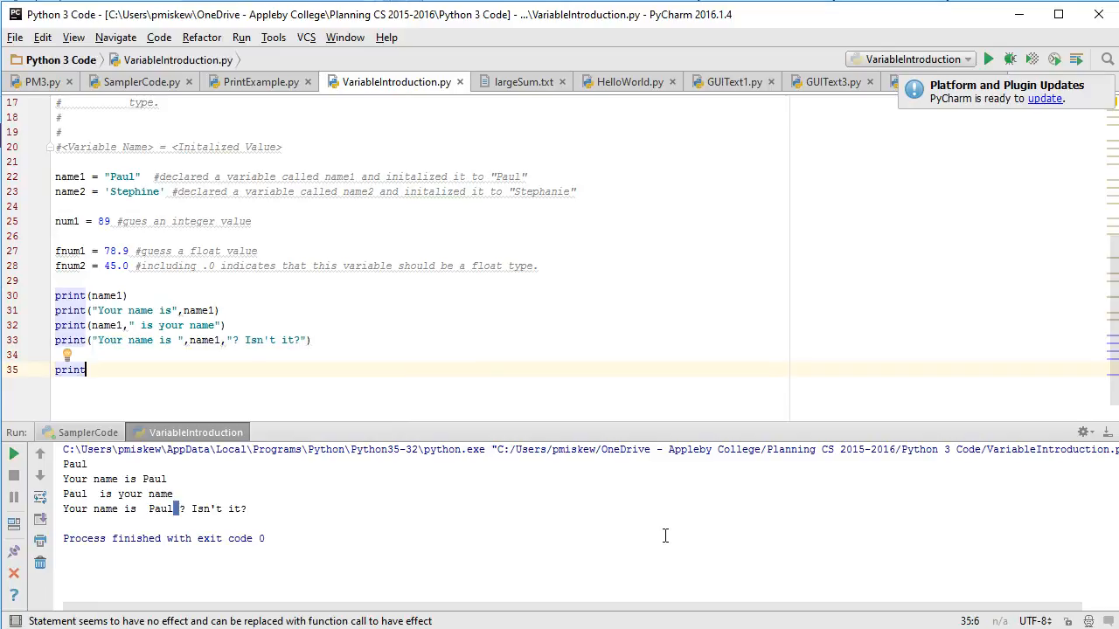
pyautogui.write('(')
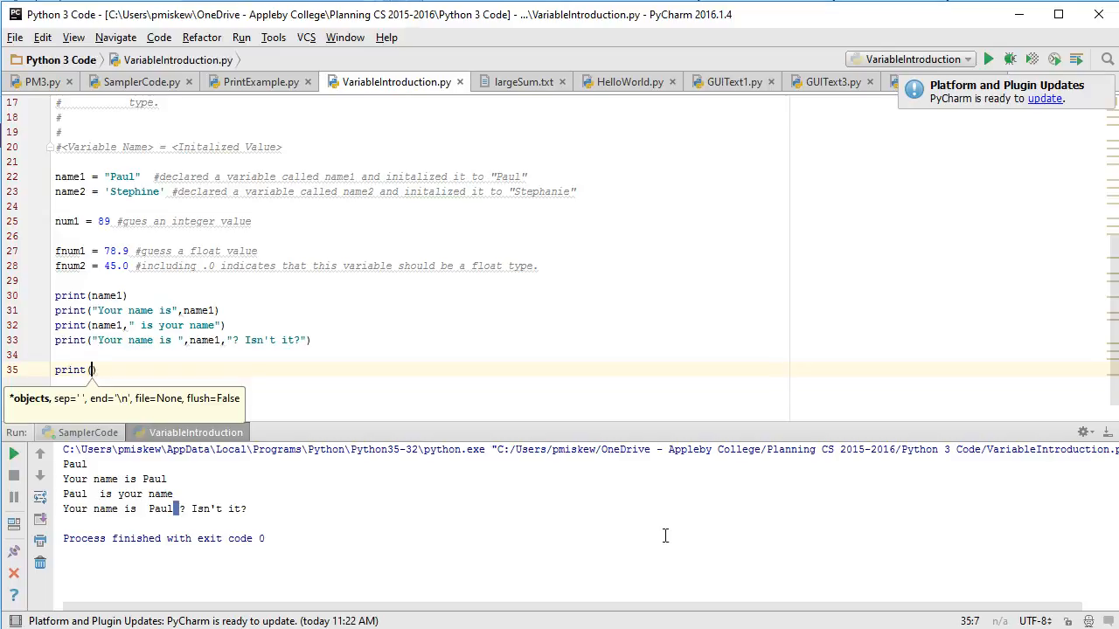
pyautogui.write('"The number is",num1')
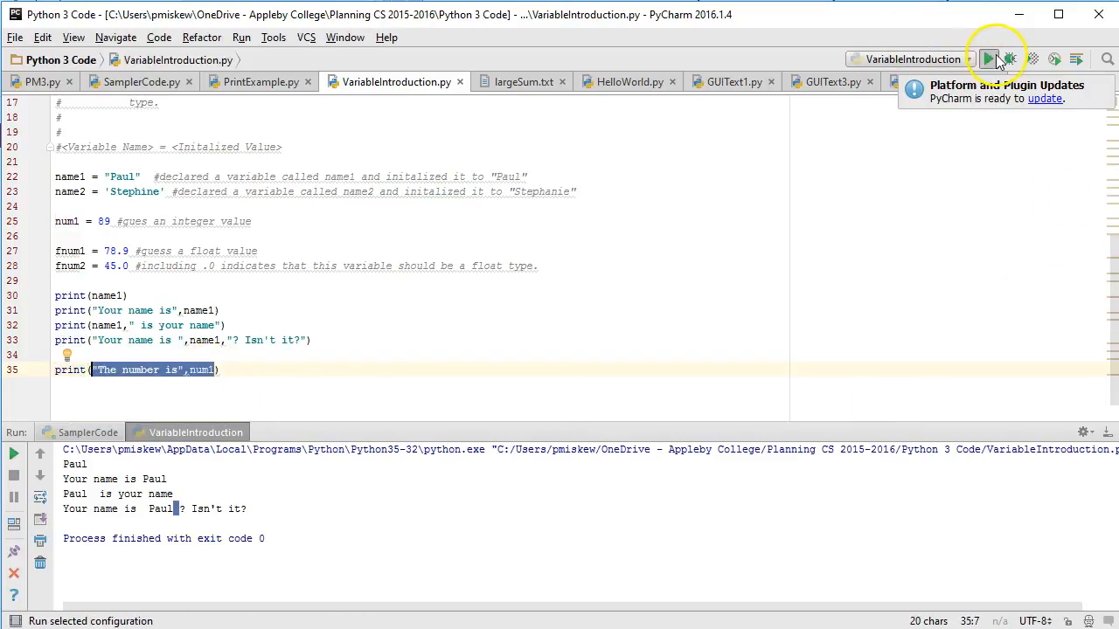
pyautogui.click(988, 58)
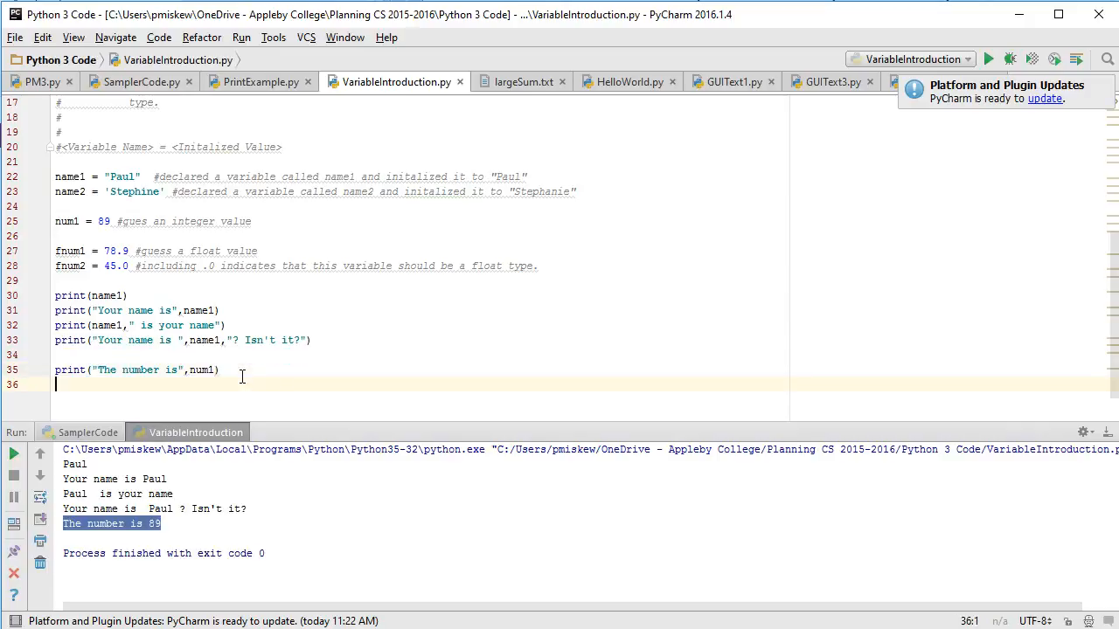
# Step: Print "The float number is" with fnum1 and fnum2, showing 78.9 and 45.0
pyautogui.write('print("")')
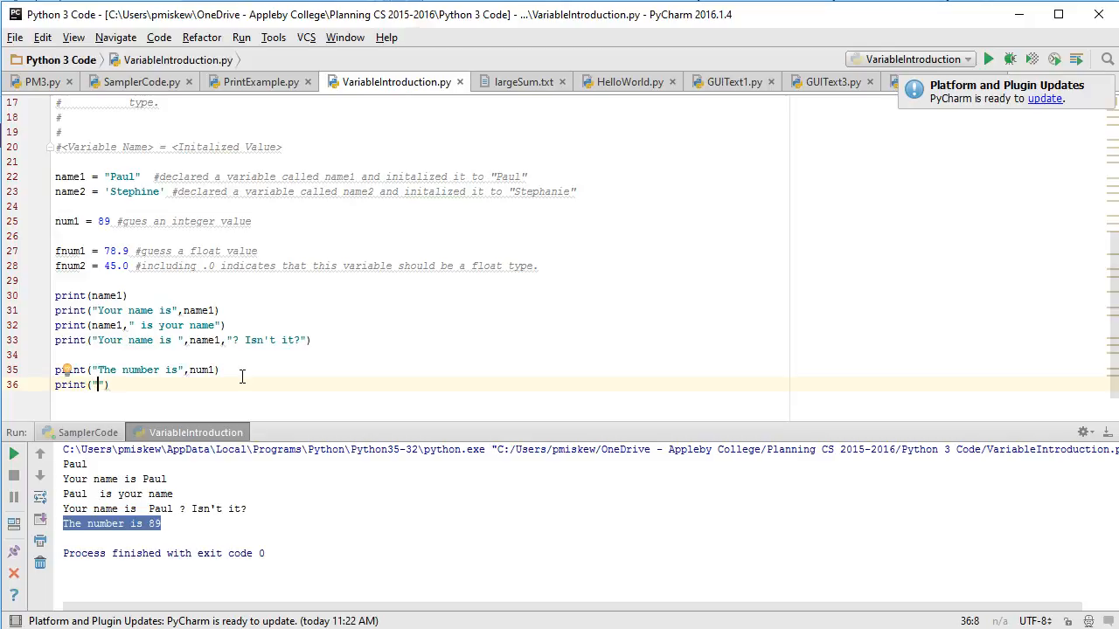
pyautogui.write('The float number is')
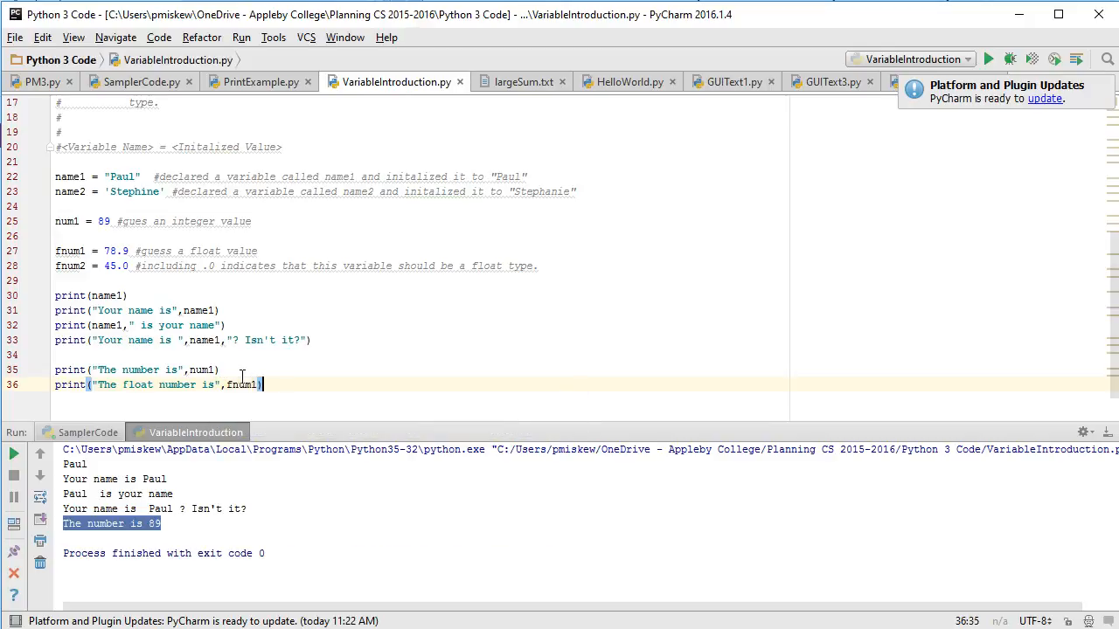
pyautogui.press('enter')
pyautogui.write('print("The float number is",fnum2)')
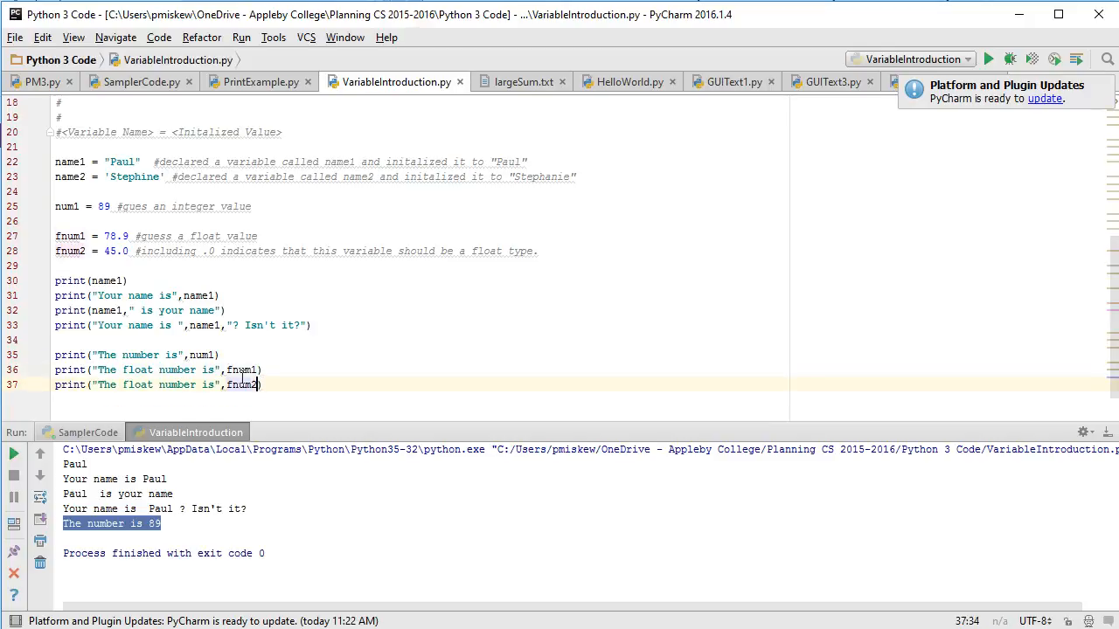
pyautogui.moveTo(72, 250)
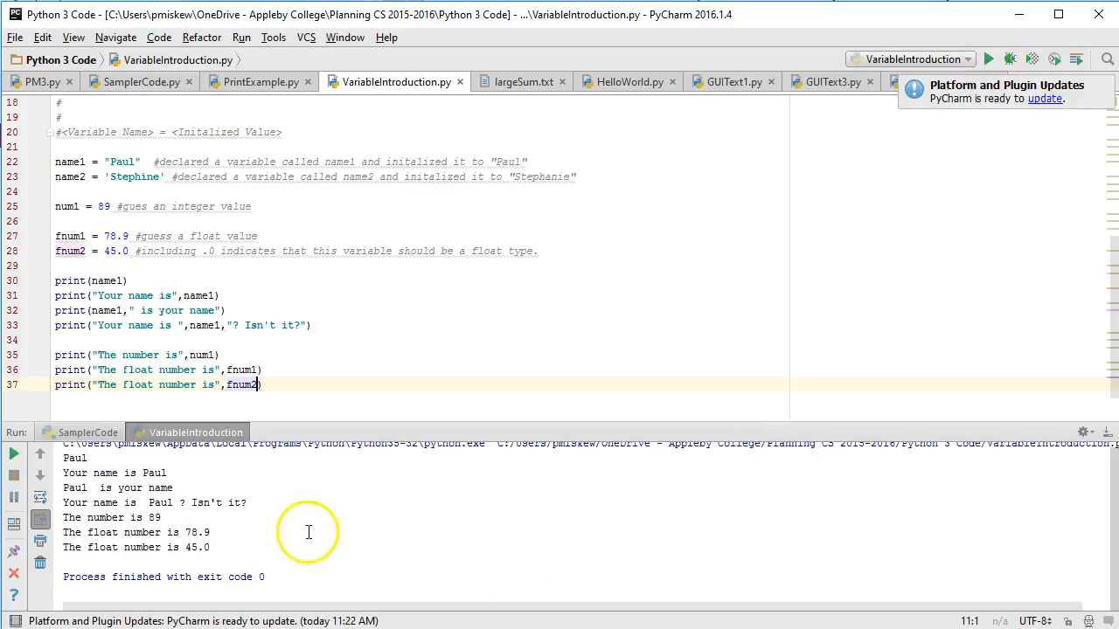
pyautogui.doubleClick(195, 548)
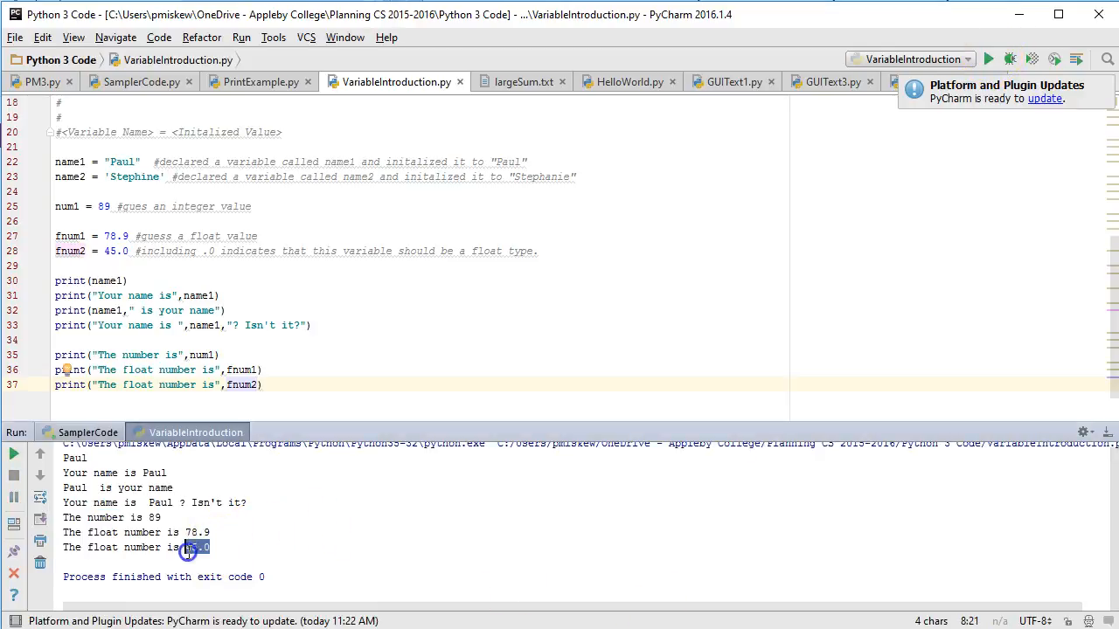
pyautogui.moveTo(172, 524)
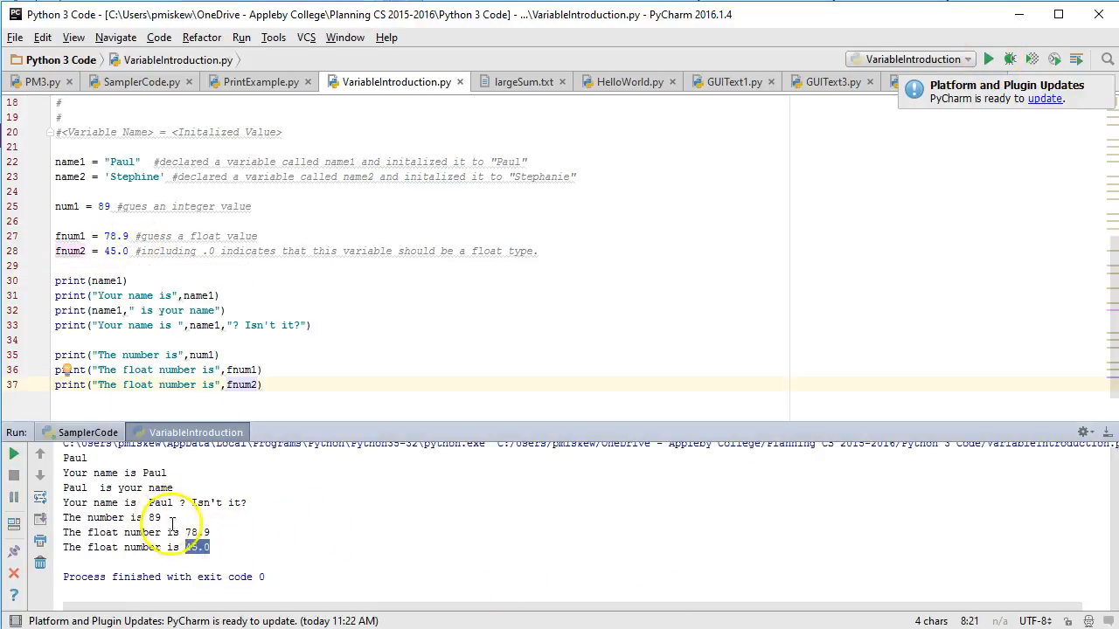